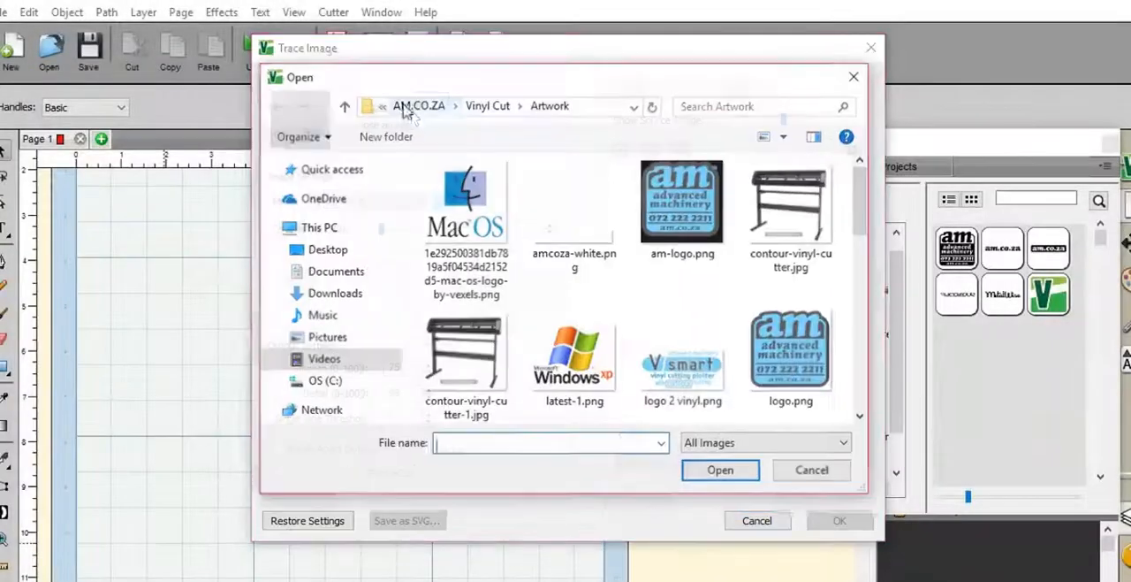
# Pick an image to trace, then apply a 3D extrude: 1.000 in offsets, 0.500 in depth.
pyautogui.doubleClick(790, 349)
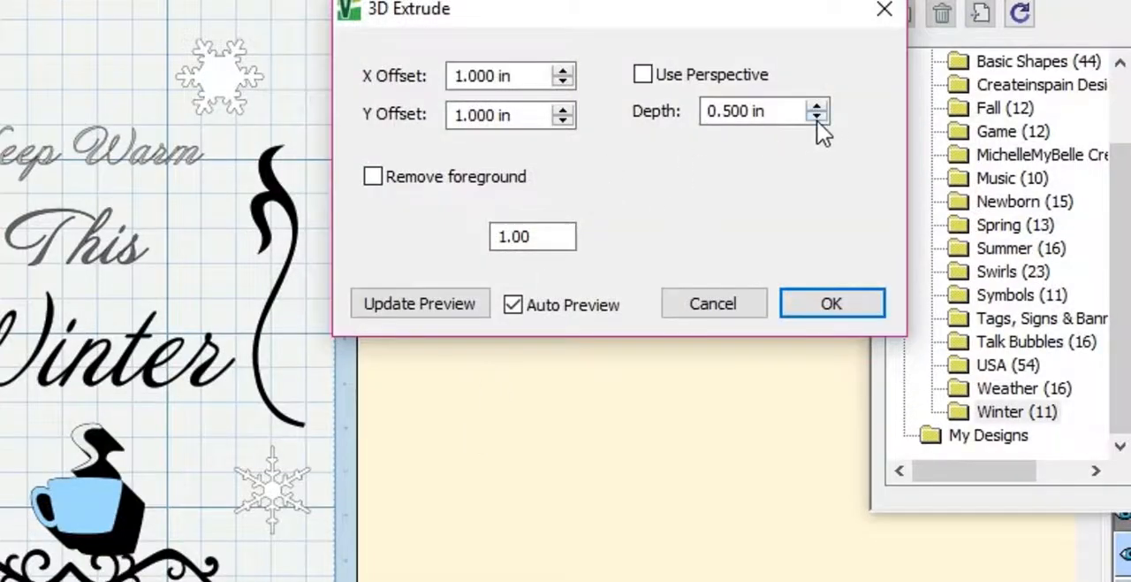
pyautogui.click(641, 74)
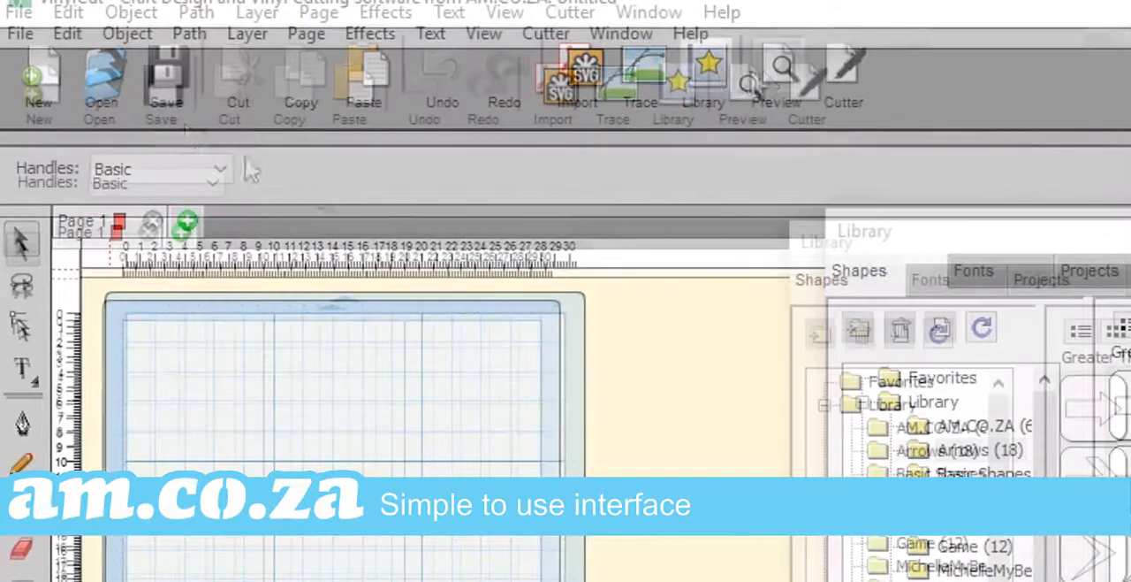
pyautogui.click(21, 33)
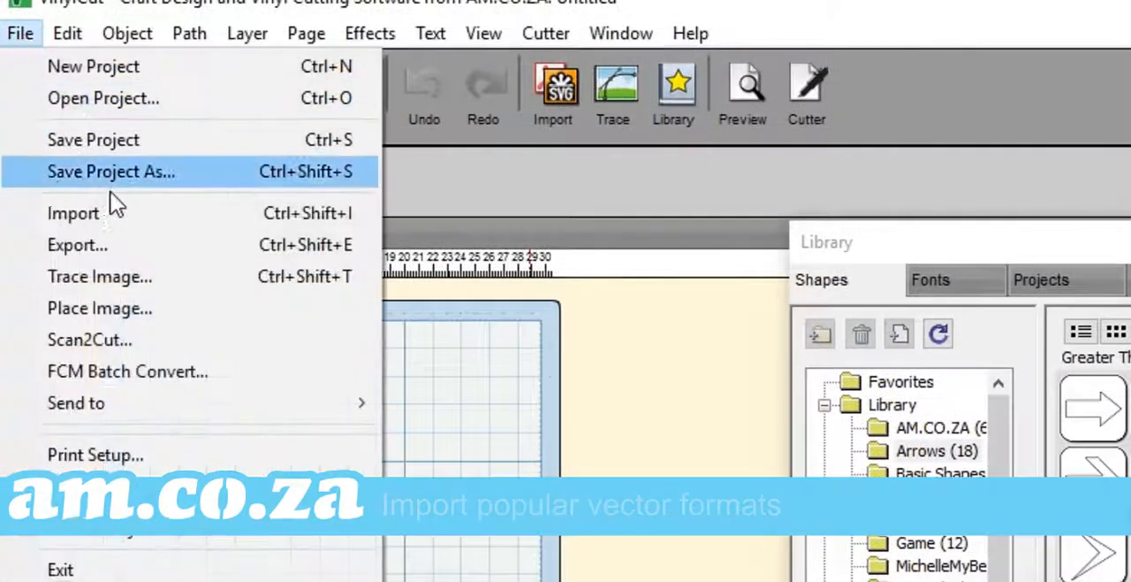
pyautogui.click(73, 212)
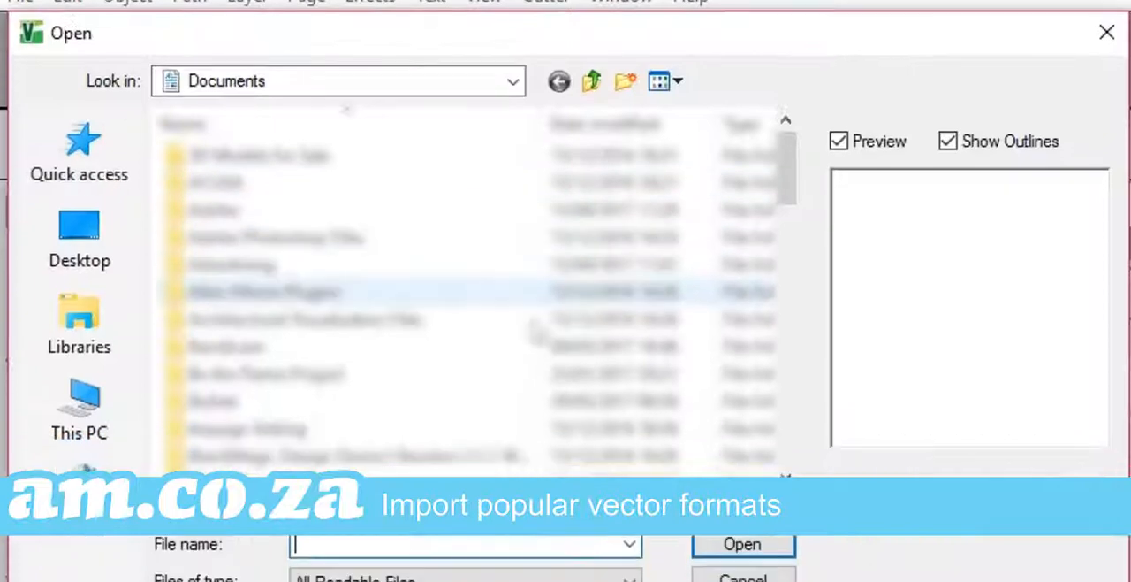
pyautogui.click(627, 157)
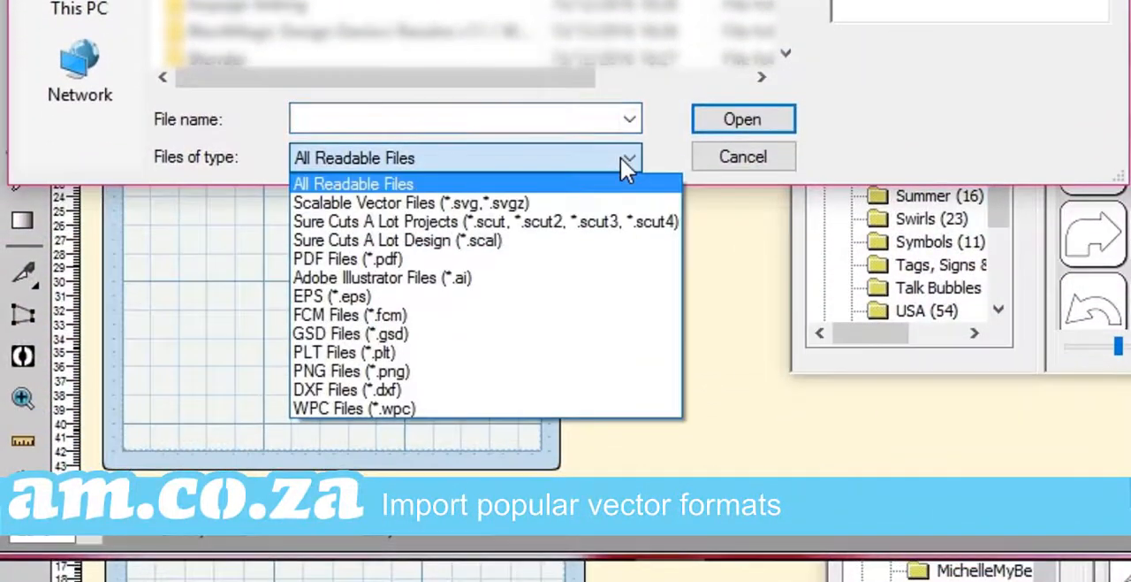
pyautogui.moveTo(477, 245)
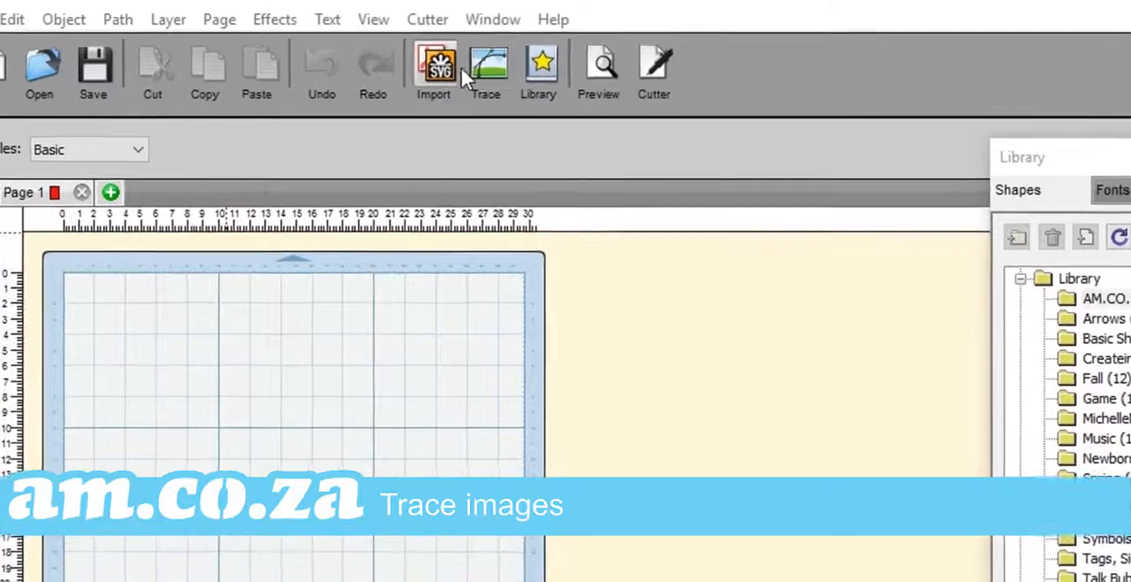
pyautogui.click(485, 64)
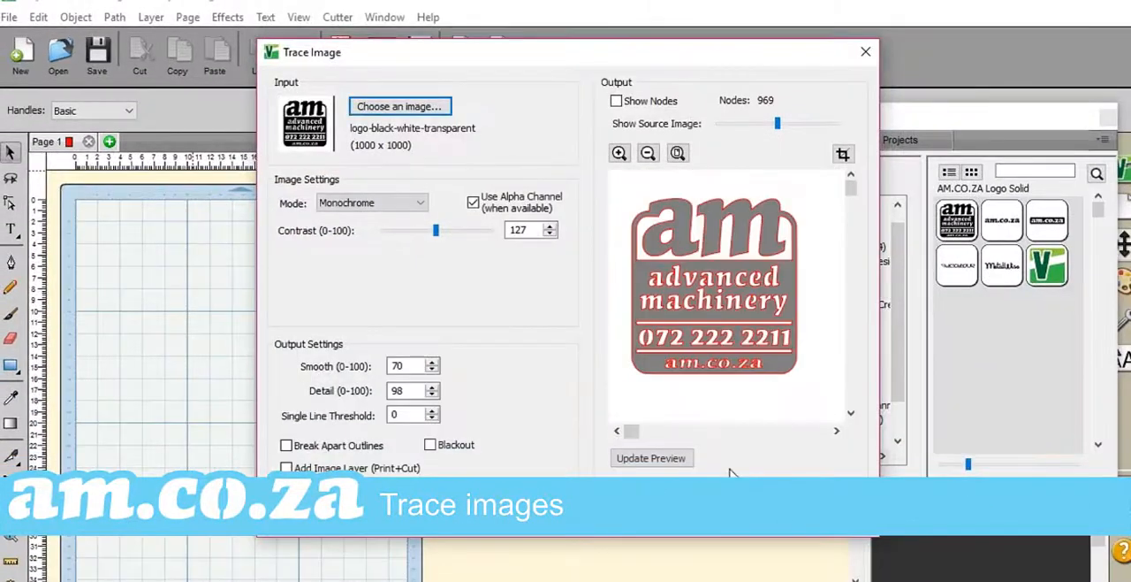
pyautogui.click(372, 202)
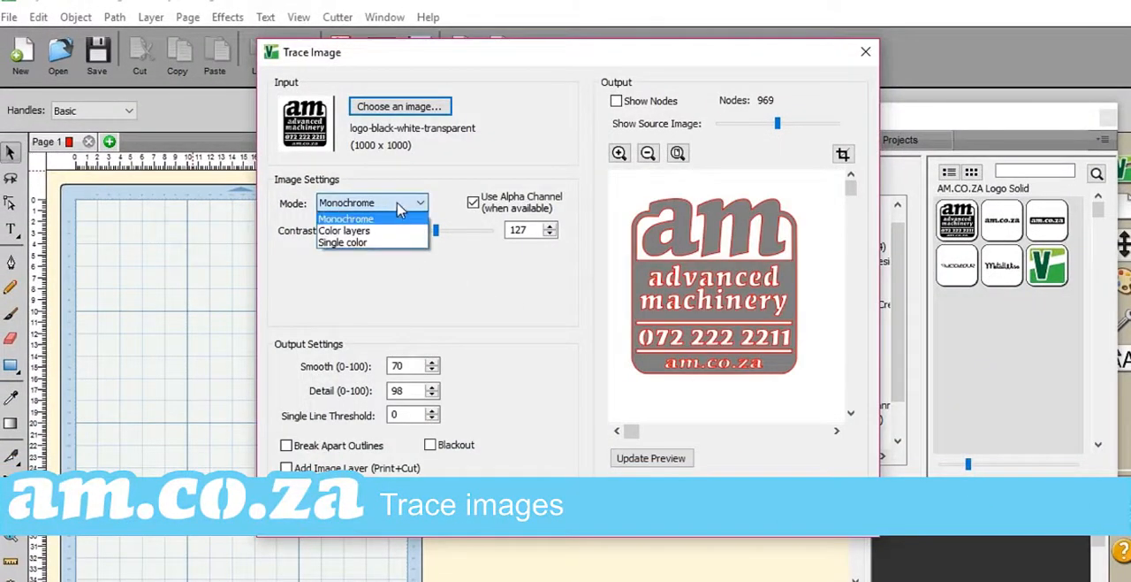
pyautogui.click(343, 230)
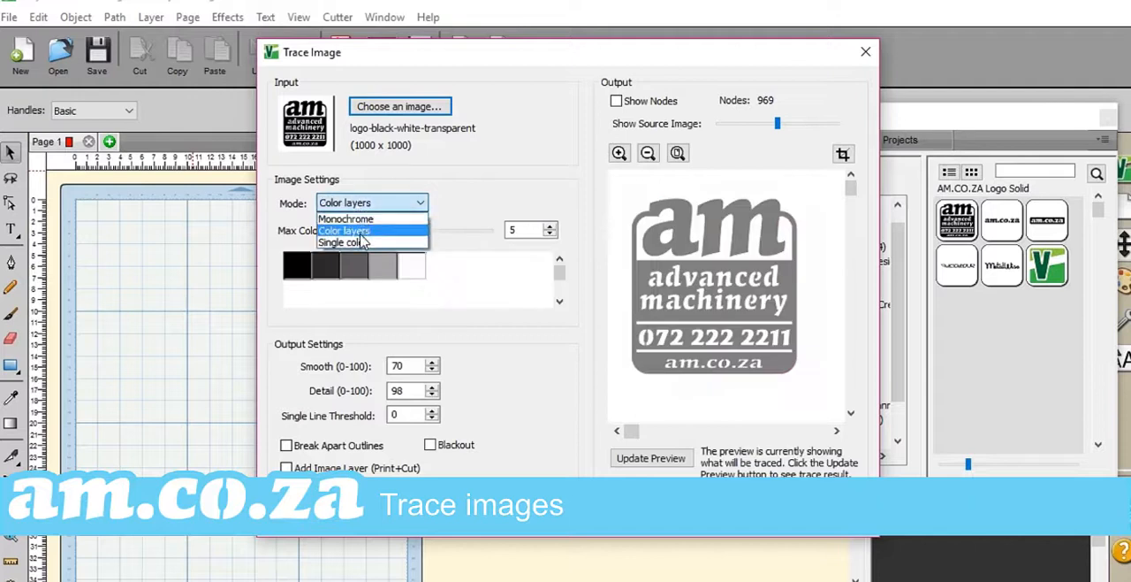
pyautogui.click(343, 242)
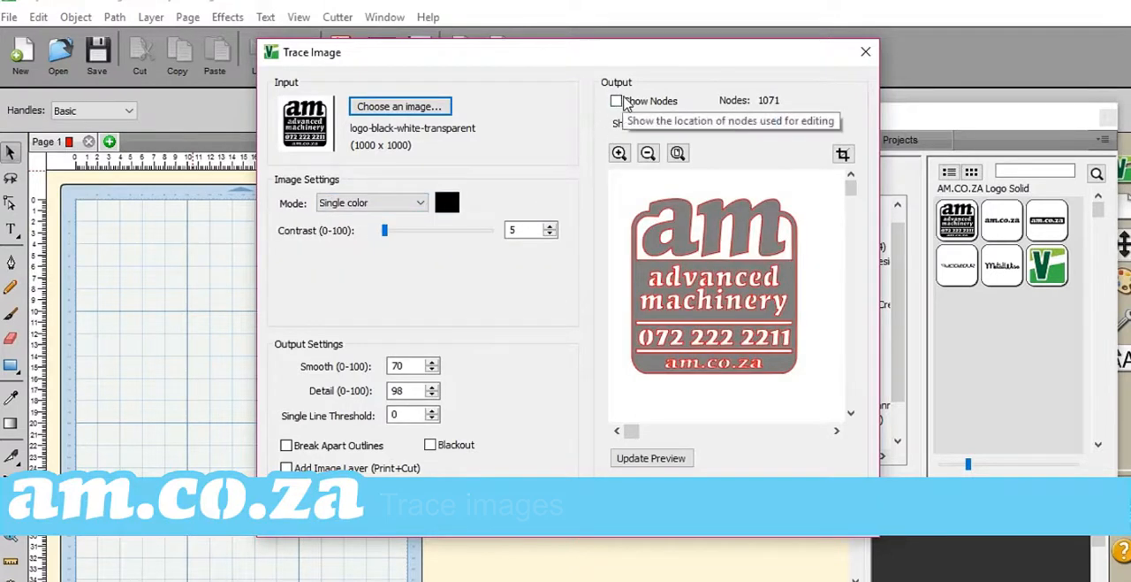
pyautogui.click(615, 100)
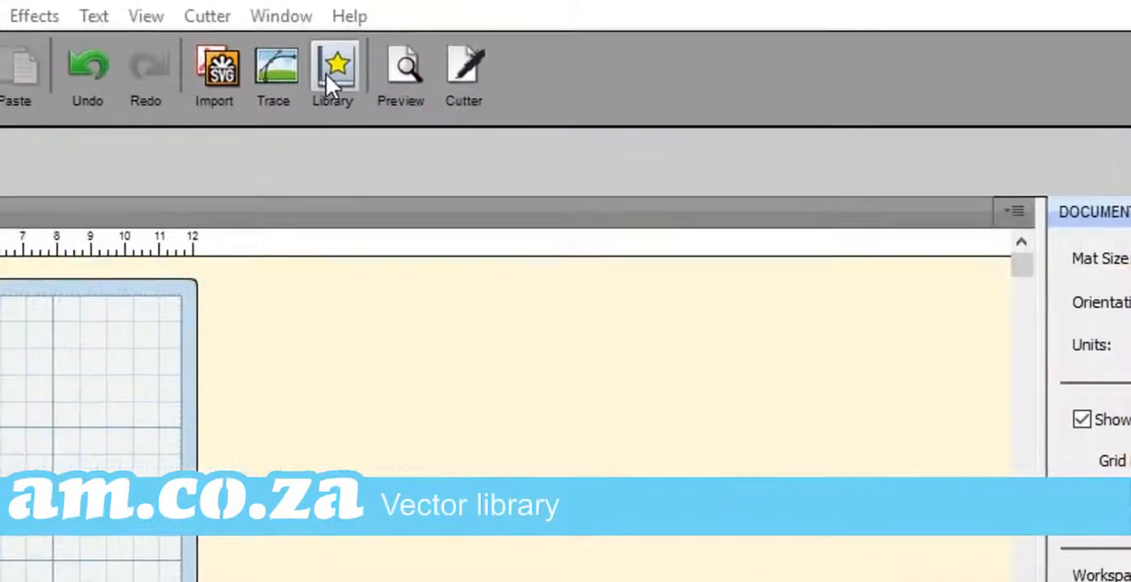
# Browse the Library's shapes and fonts and add the green AM.CO.ZA V logo.
pyautogui.click(331, 64)
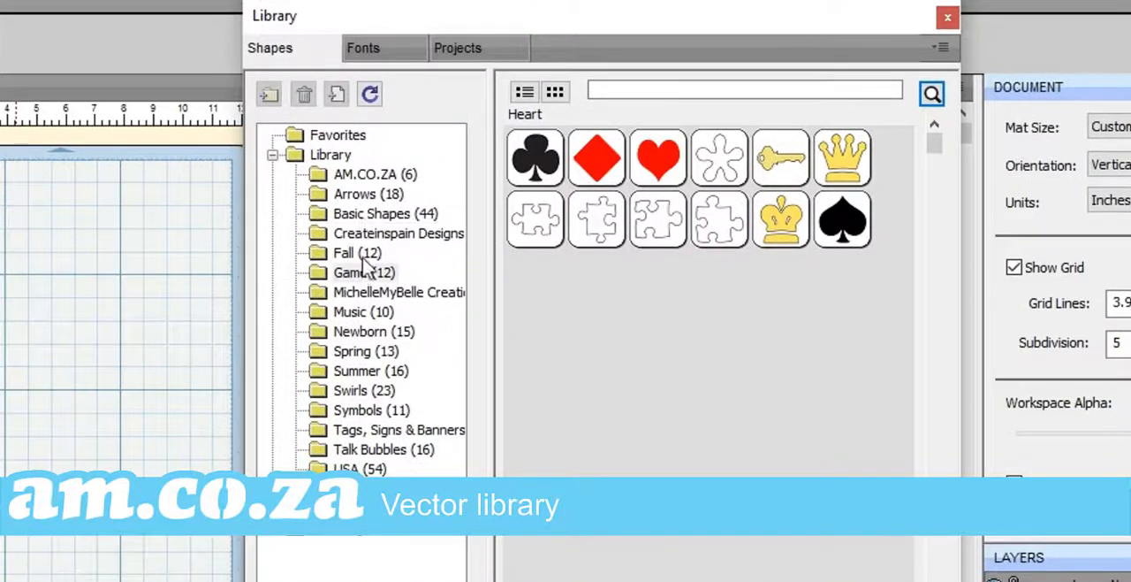
pyautogui.click(364, 174)
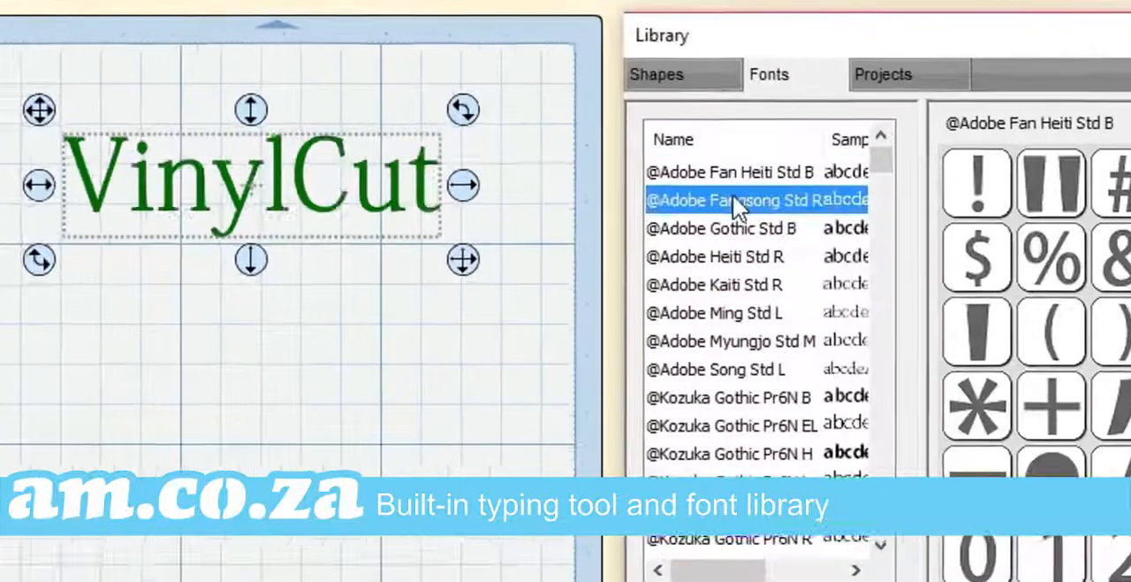
pyautogui.click(729, 406)
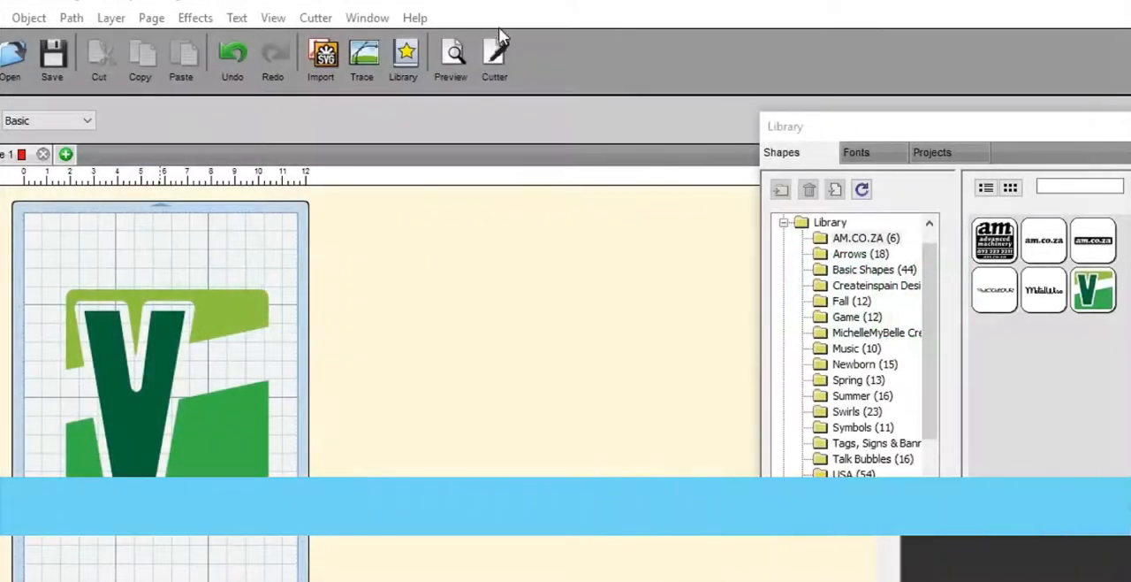
# Add the AM.CO.ZA V-Auto V6-1800 cutter to the machine list.
pyautogui.click(494, 49)
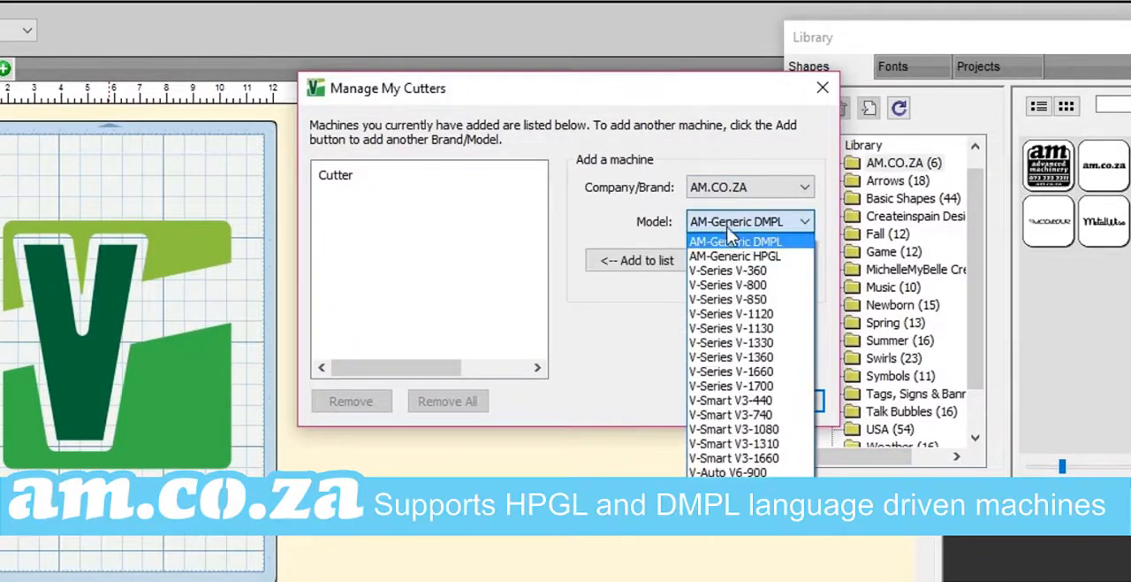
pyautogui.moveTo(730, 299)
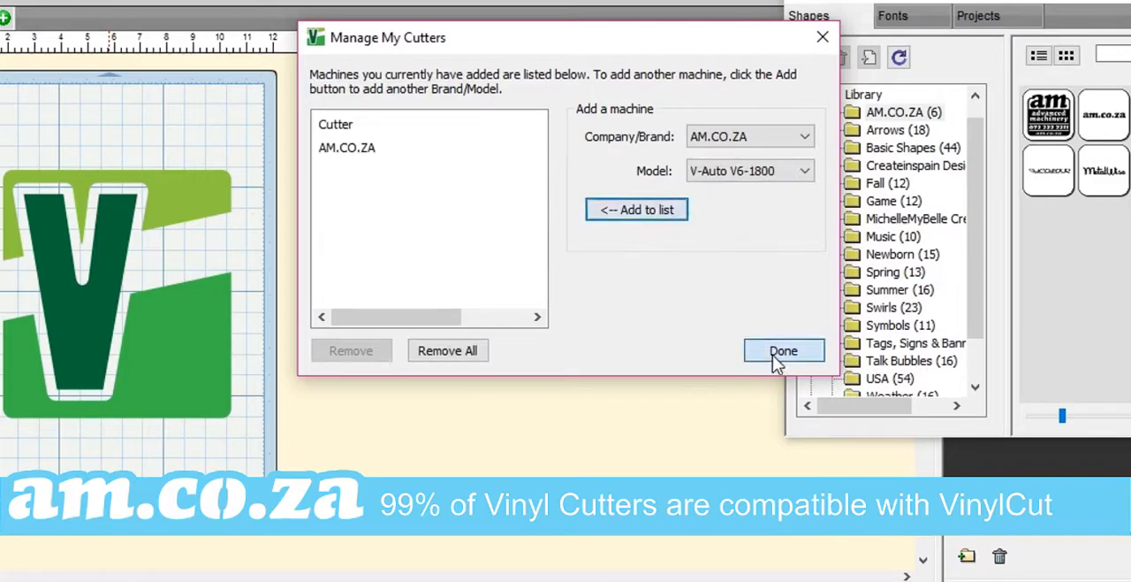
pyautogui.click(784, 350)
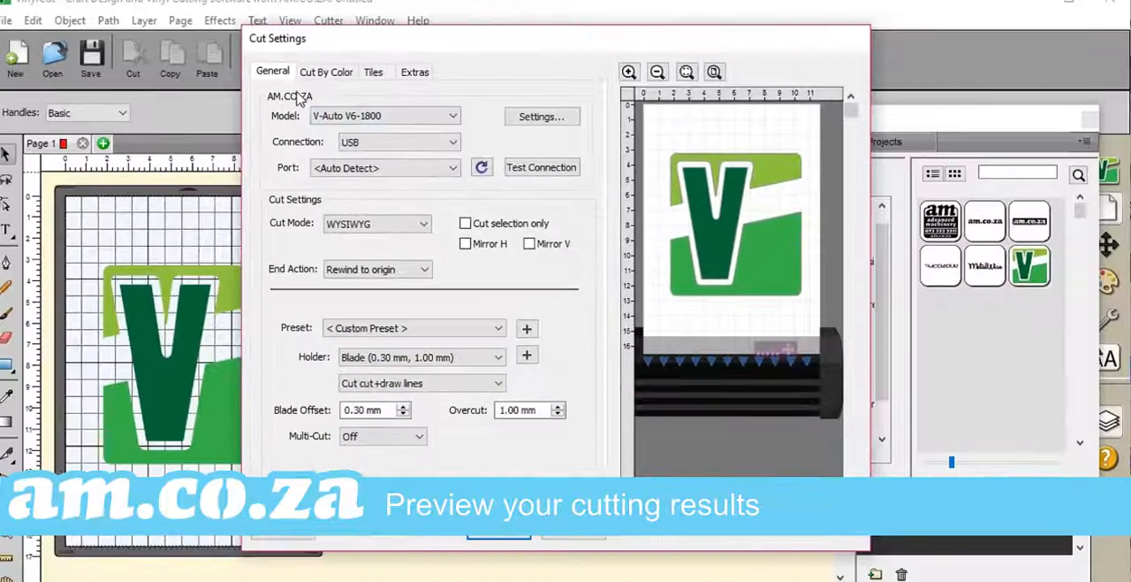
# Enable Cut Tiles and set the tile layout to 3 columns by 3 rows.
pyautogui.click(325, 71)
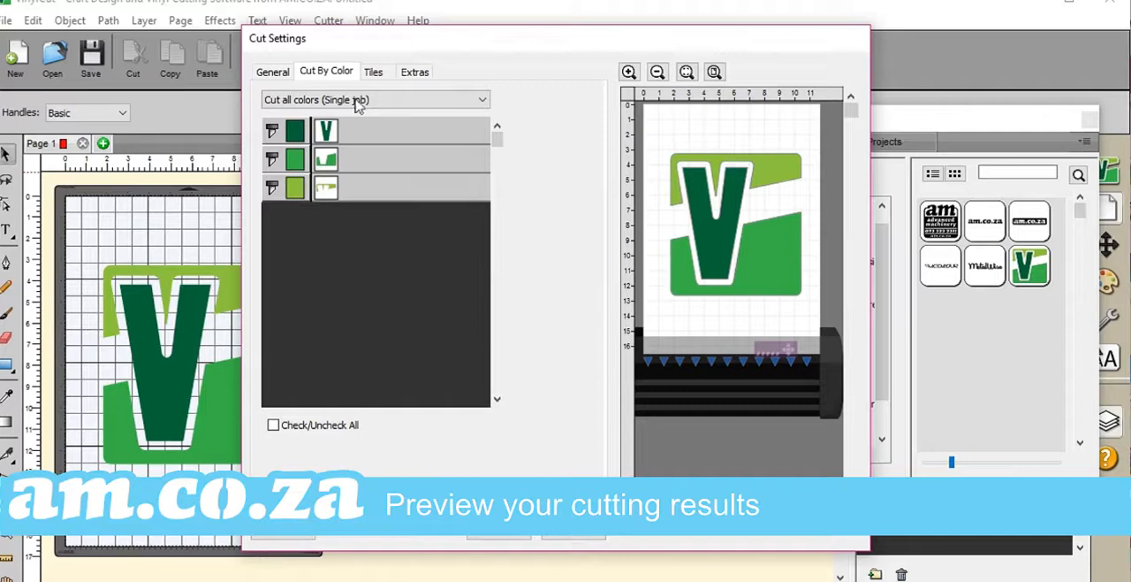
pyautogui.click(374, 72)
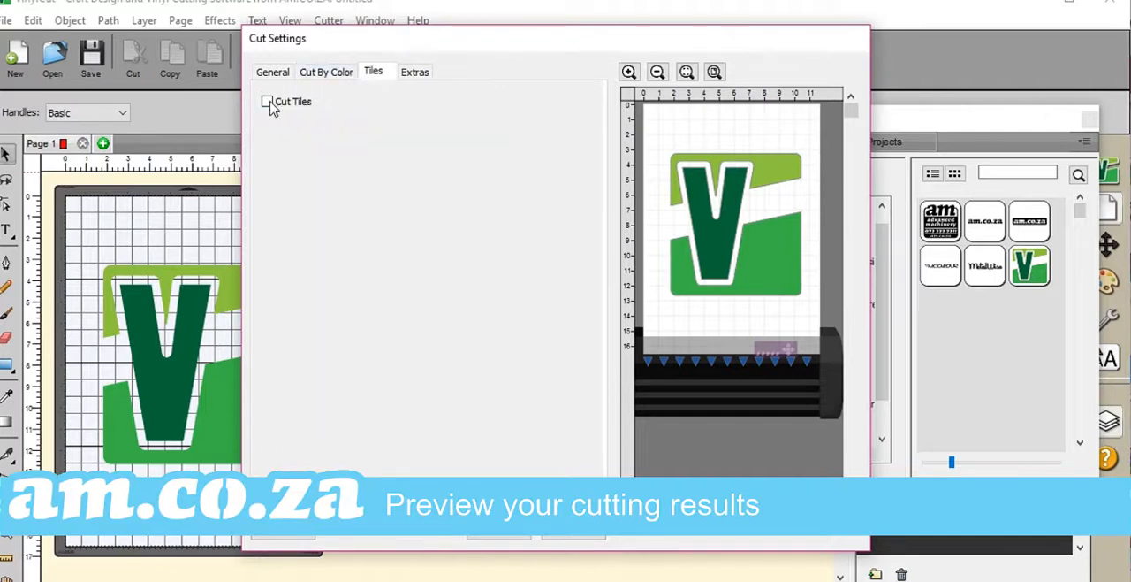
pyautogui.click(267, 100)
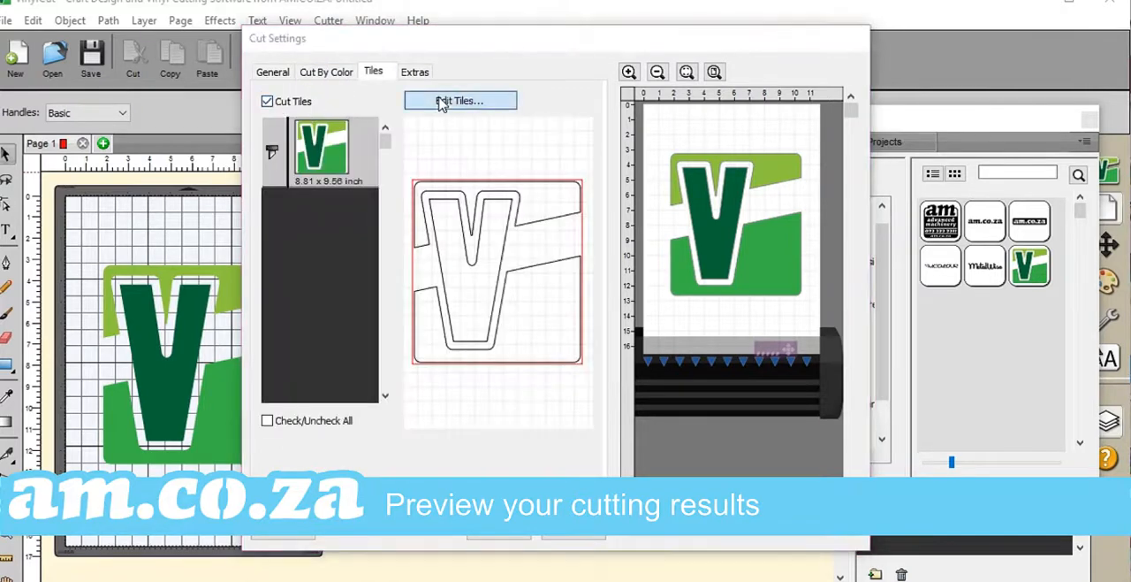
pyautogui.click(459, 100)
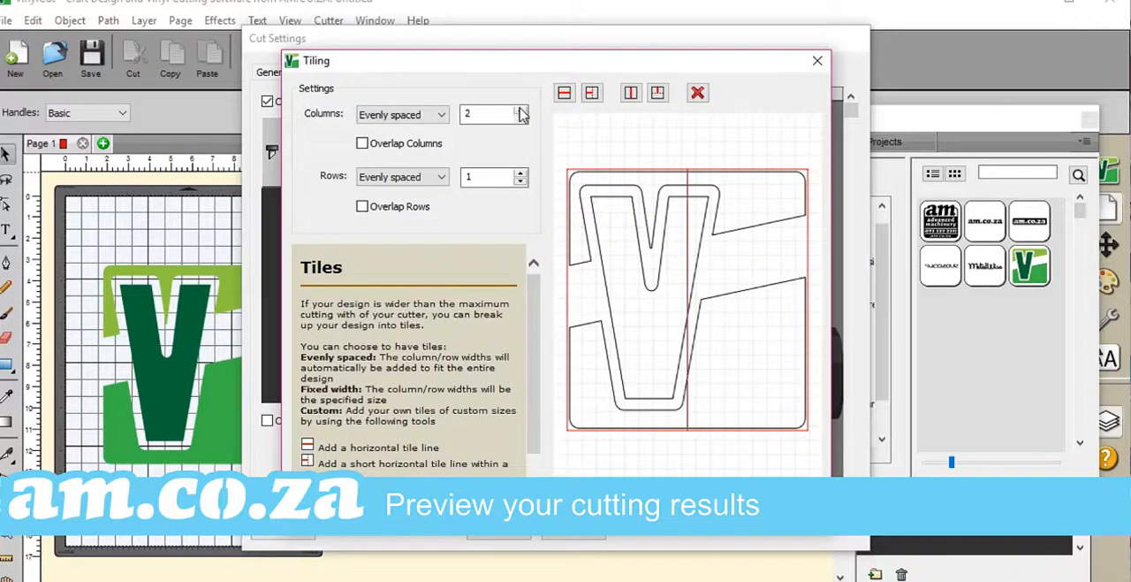
pyautogui.click(520, 109)
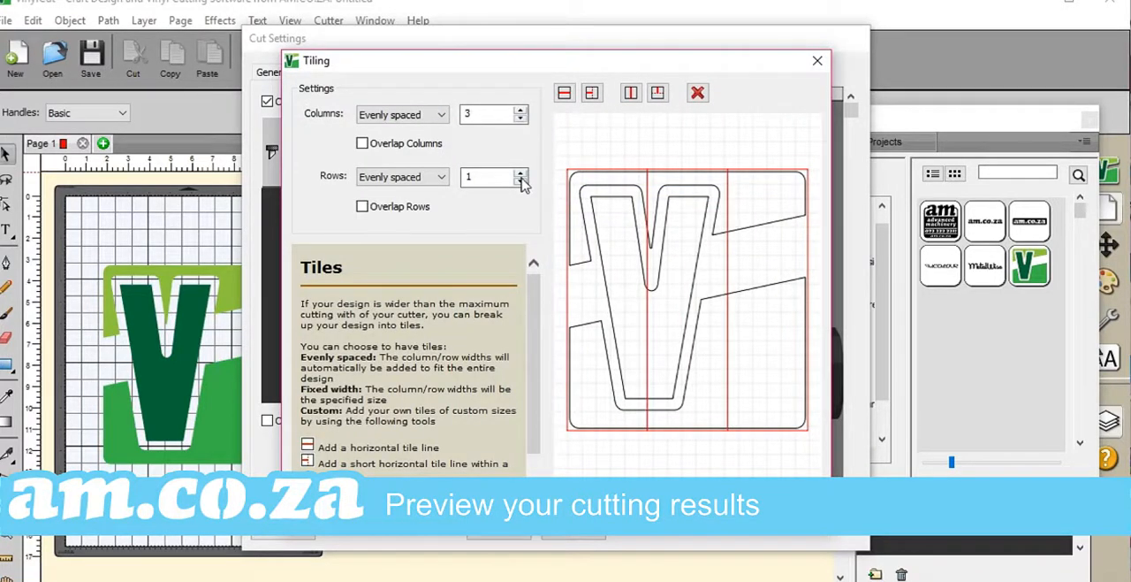
pyautogui.click(518, 172)
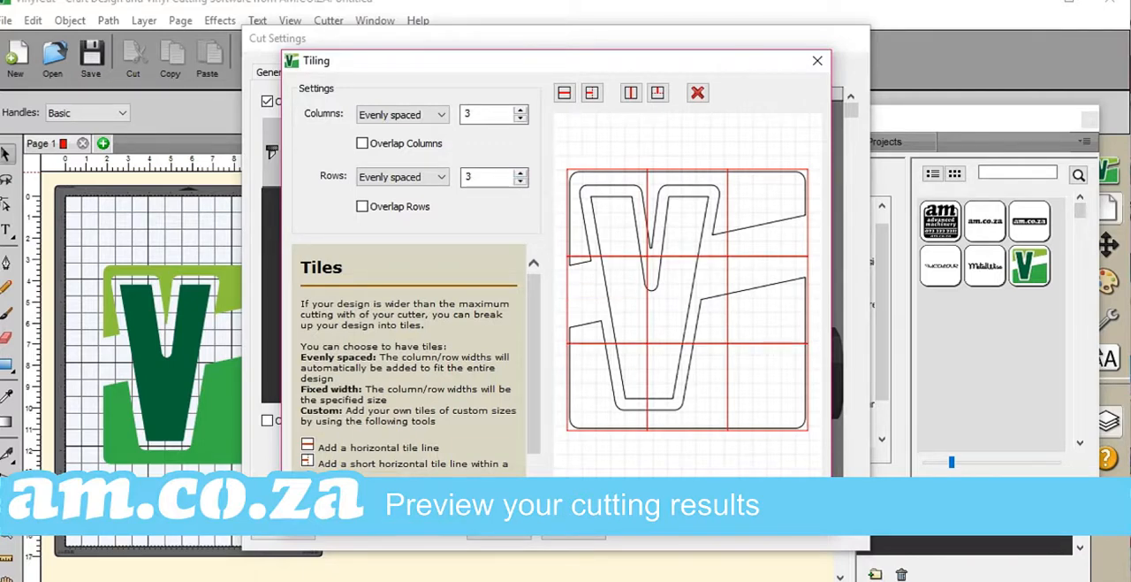
pyautogui.click(816, 61)
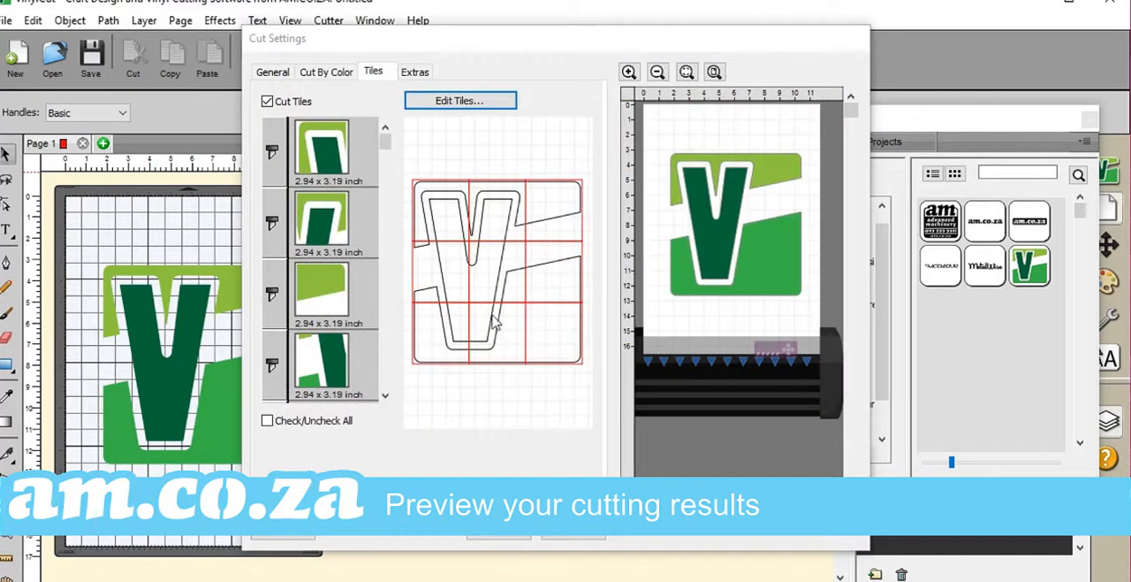
pyautogui.moveTo(273, 78)
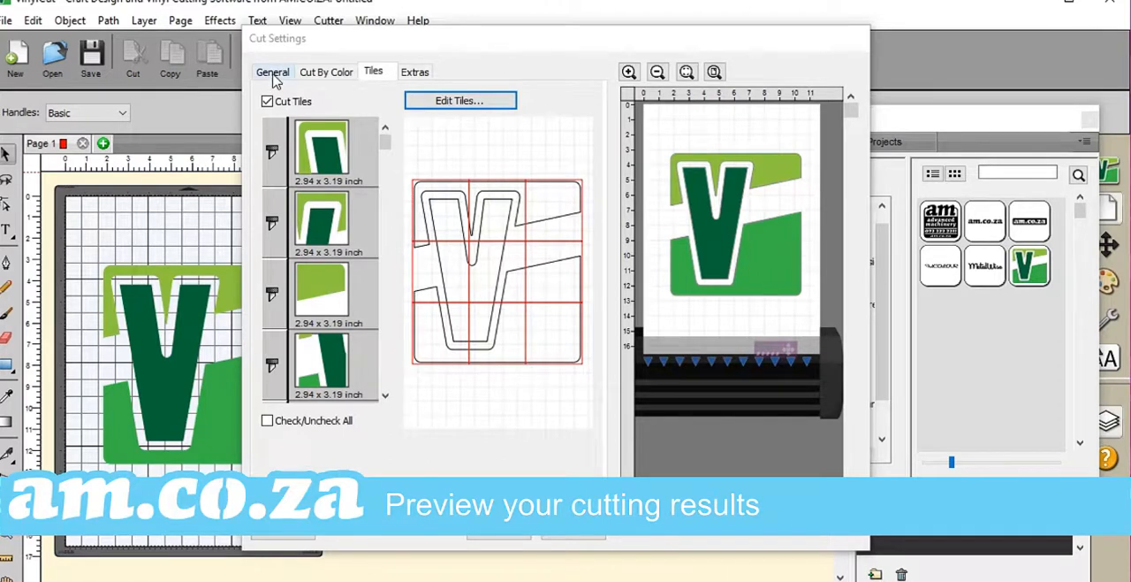
# Set the holder to Pen (Draw Draw+Cut Lines) and start Print+Cut.
pyautogui.click(273, 72)
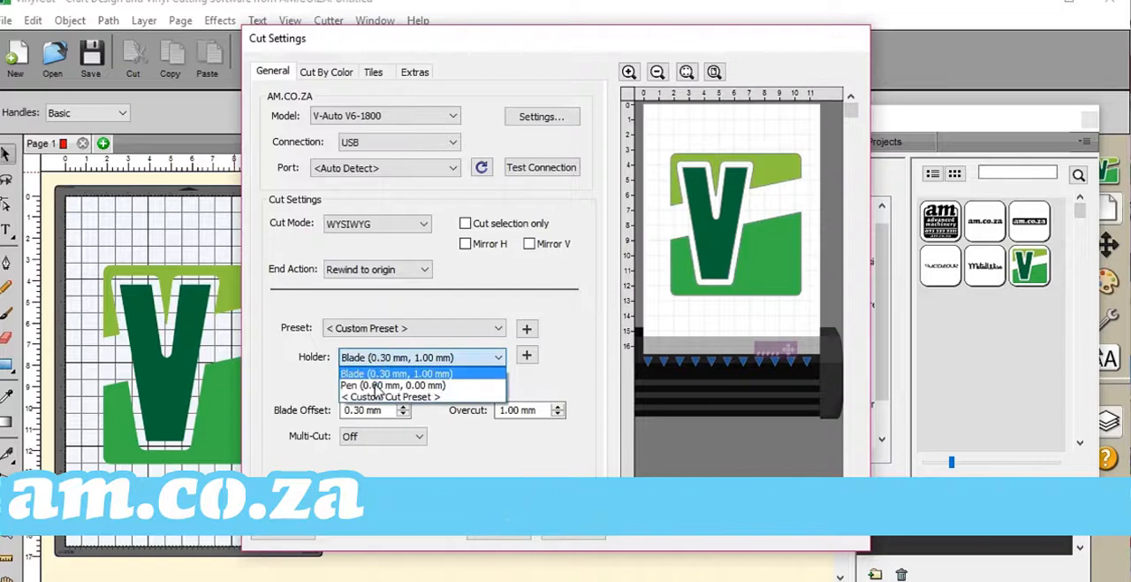
pyautogui.click(393, 384)
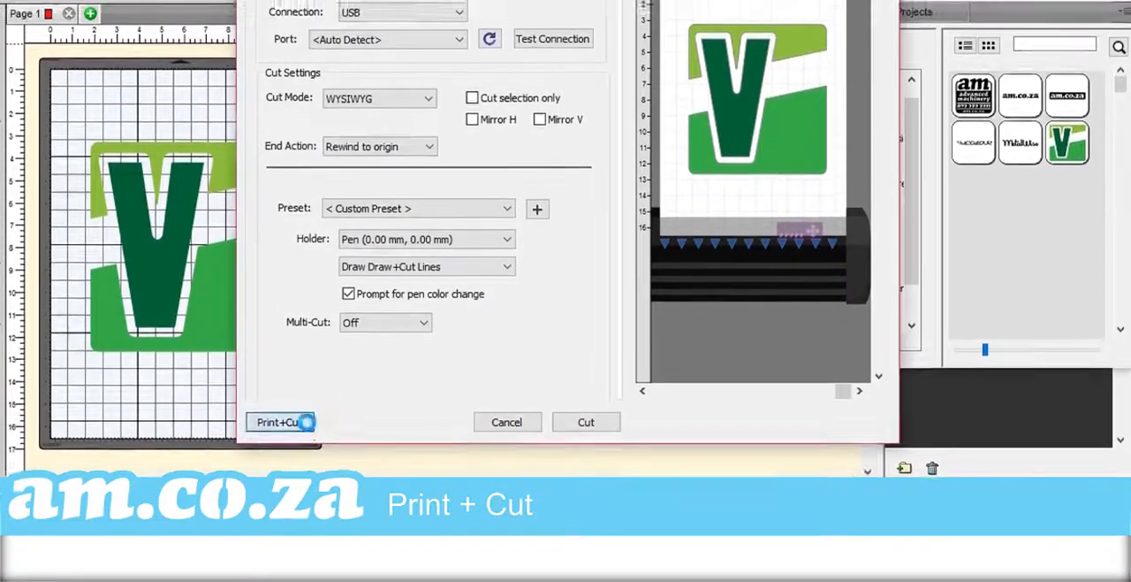
pyautogui.click(280, 422)
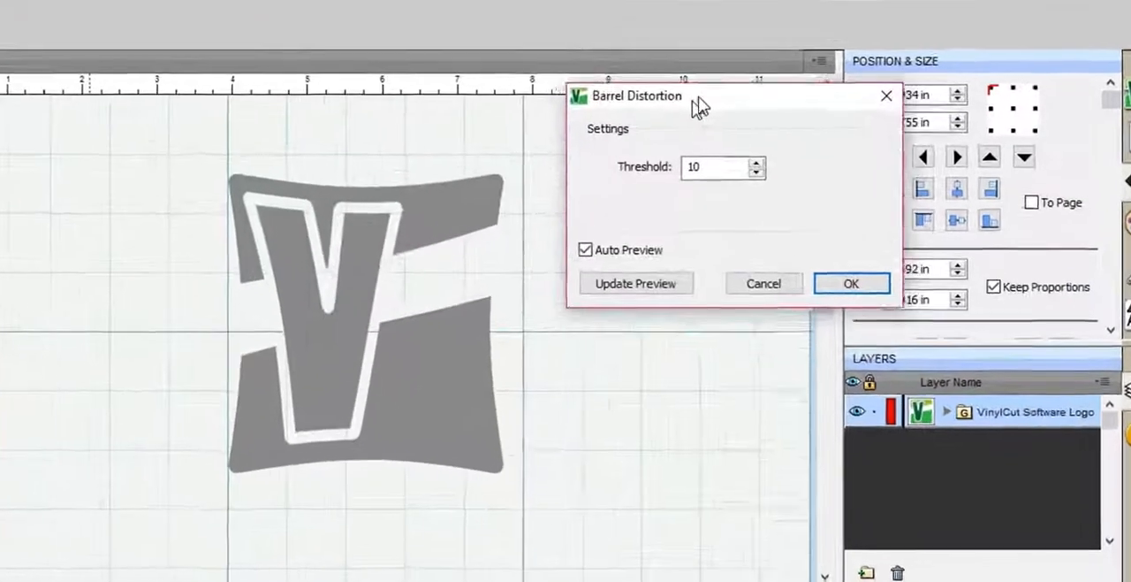
# Raise the barrel distortion threshold from 10 to 15 and apply it.
pyautogui.click(754, 134)
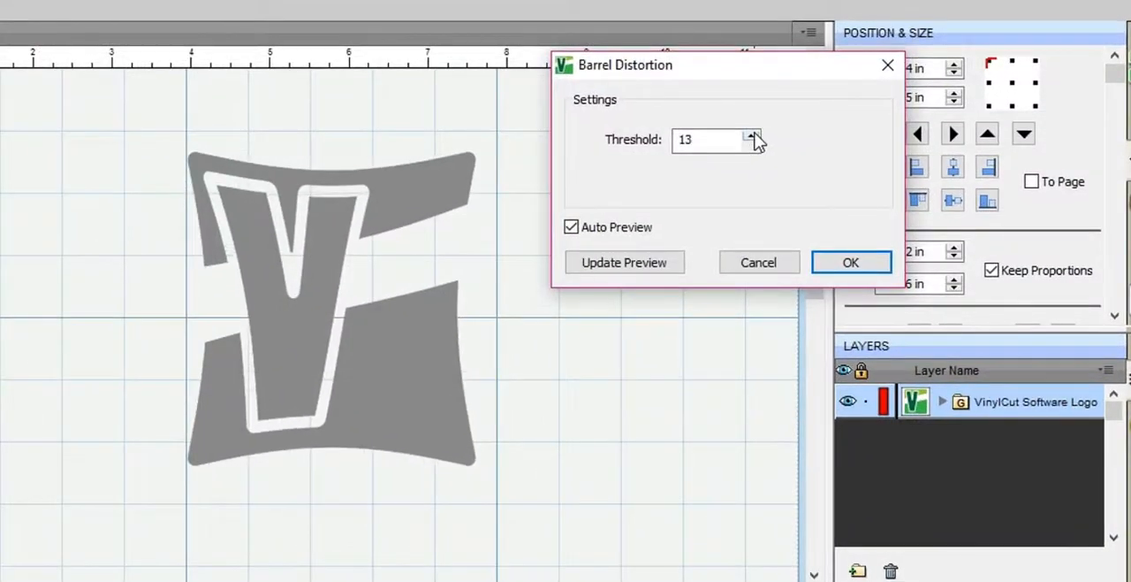
pyautogui.click(751, 134)
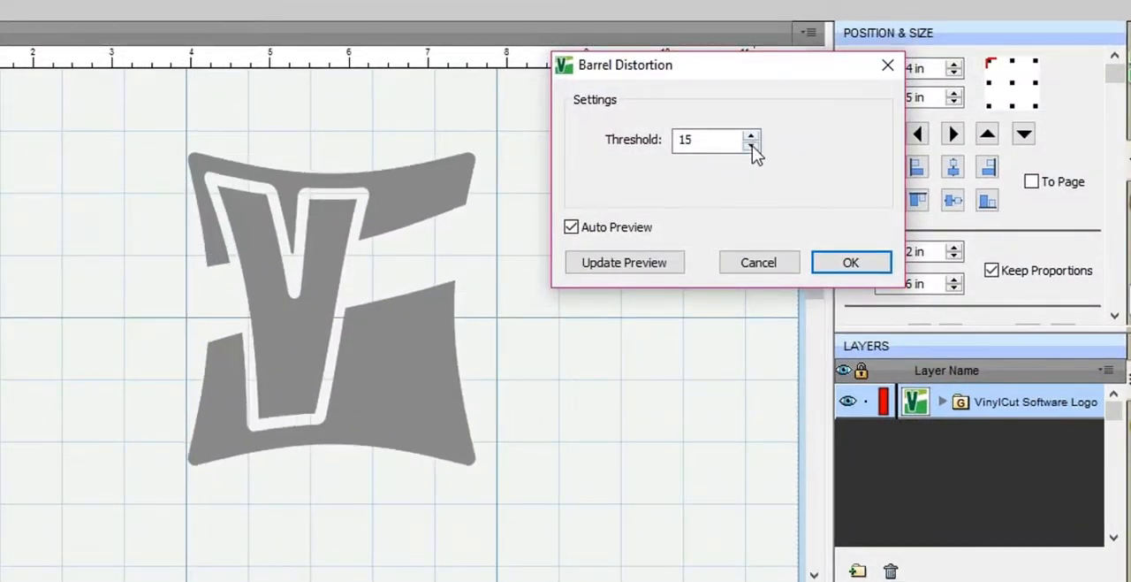
pyautogui.click(850, 262)
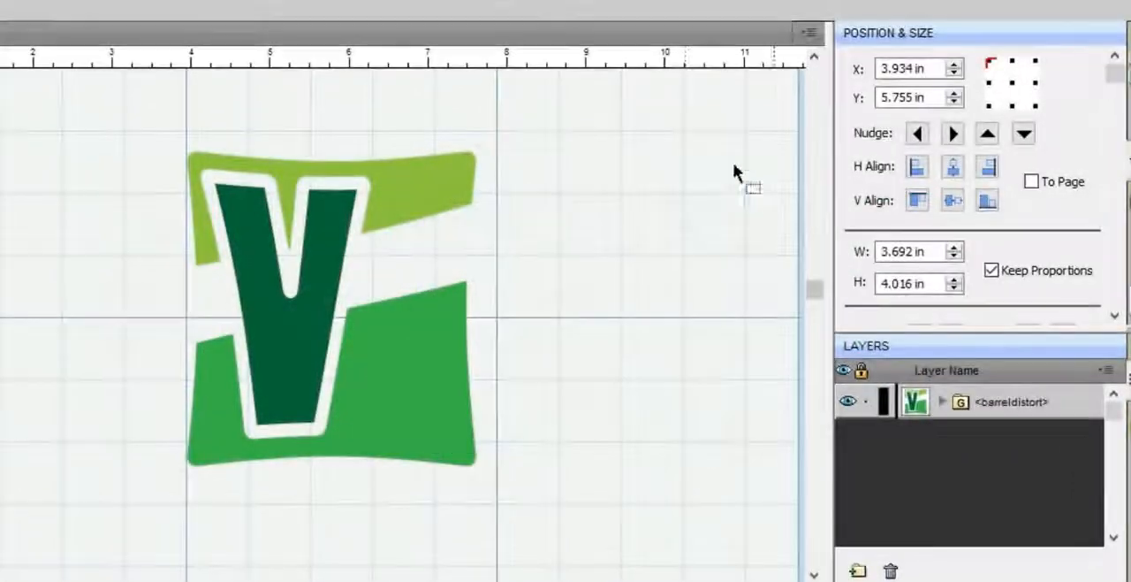
pyautogui.click(229, 18)
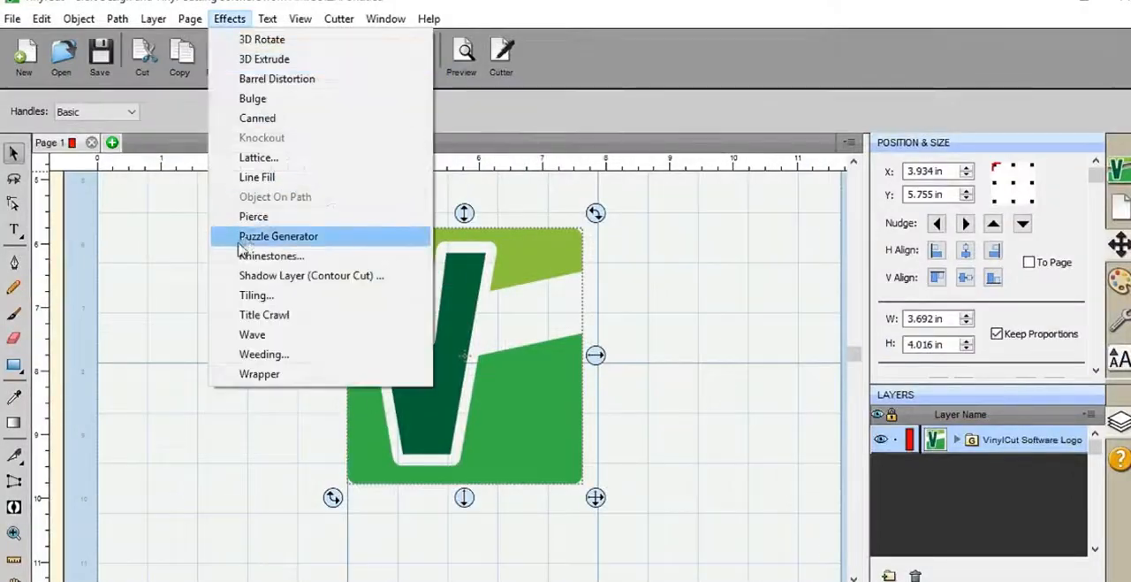
# Generate a 9-by-9 puzzle over the V logo, then preview a 3D extrude.
pyautogui.click(279, 235)
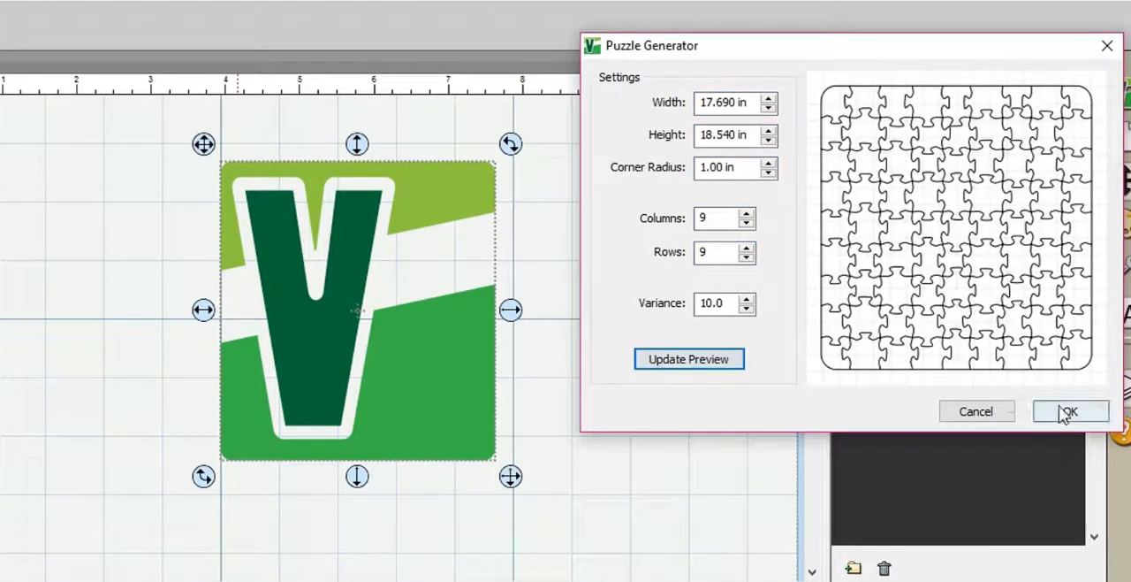
pyautogui.click(1071, 411)
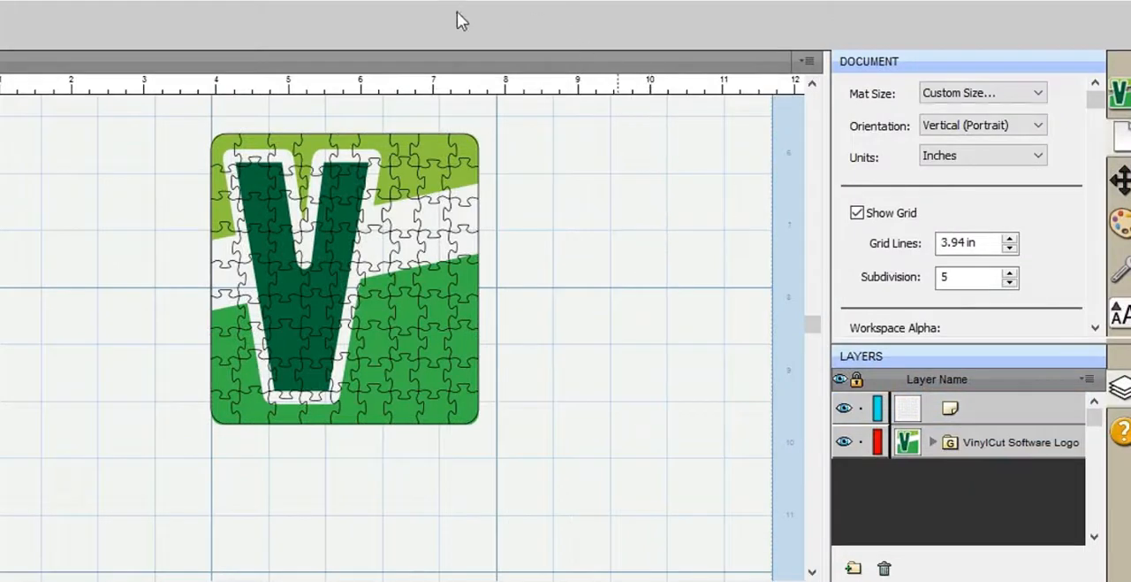
pyautogui.click(297, 13)
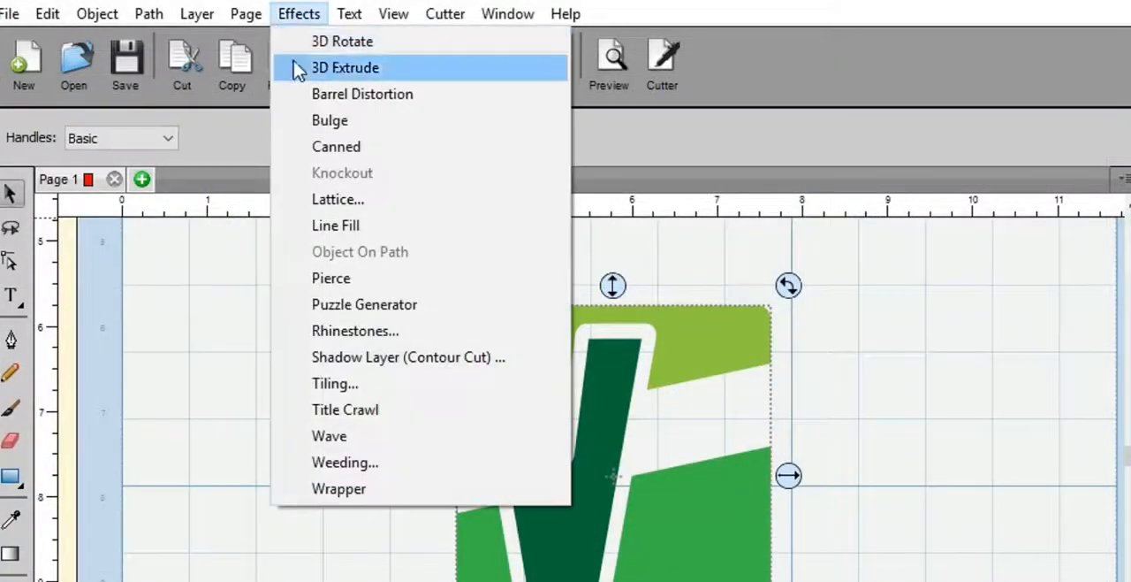
pyautogui.click(345, 68)
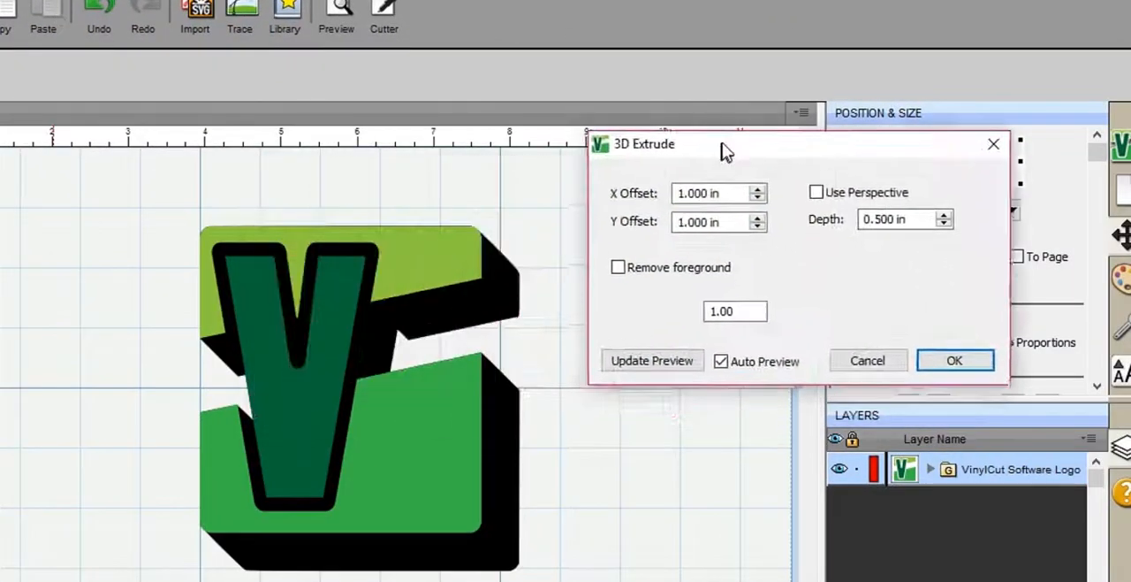